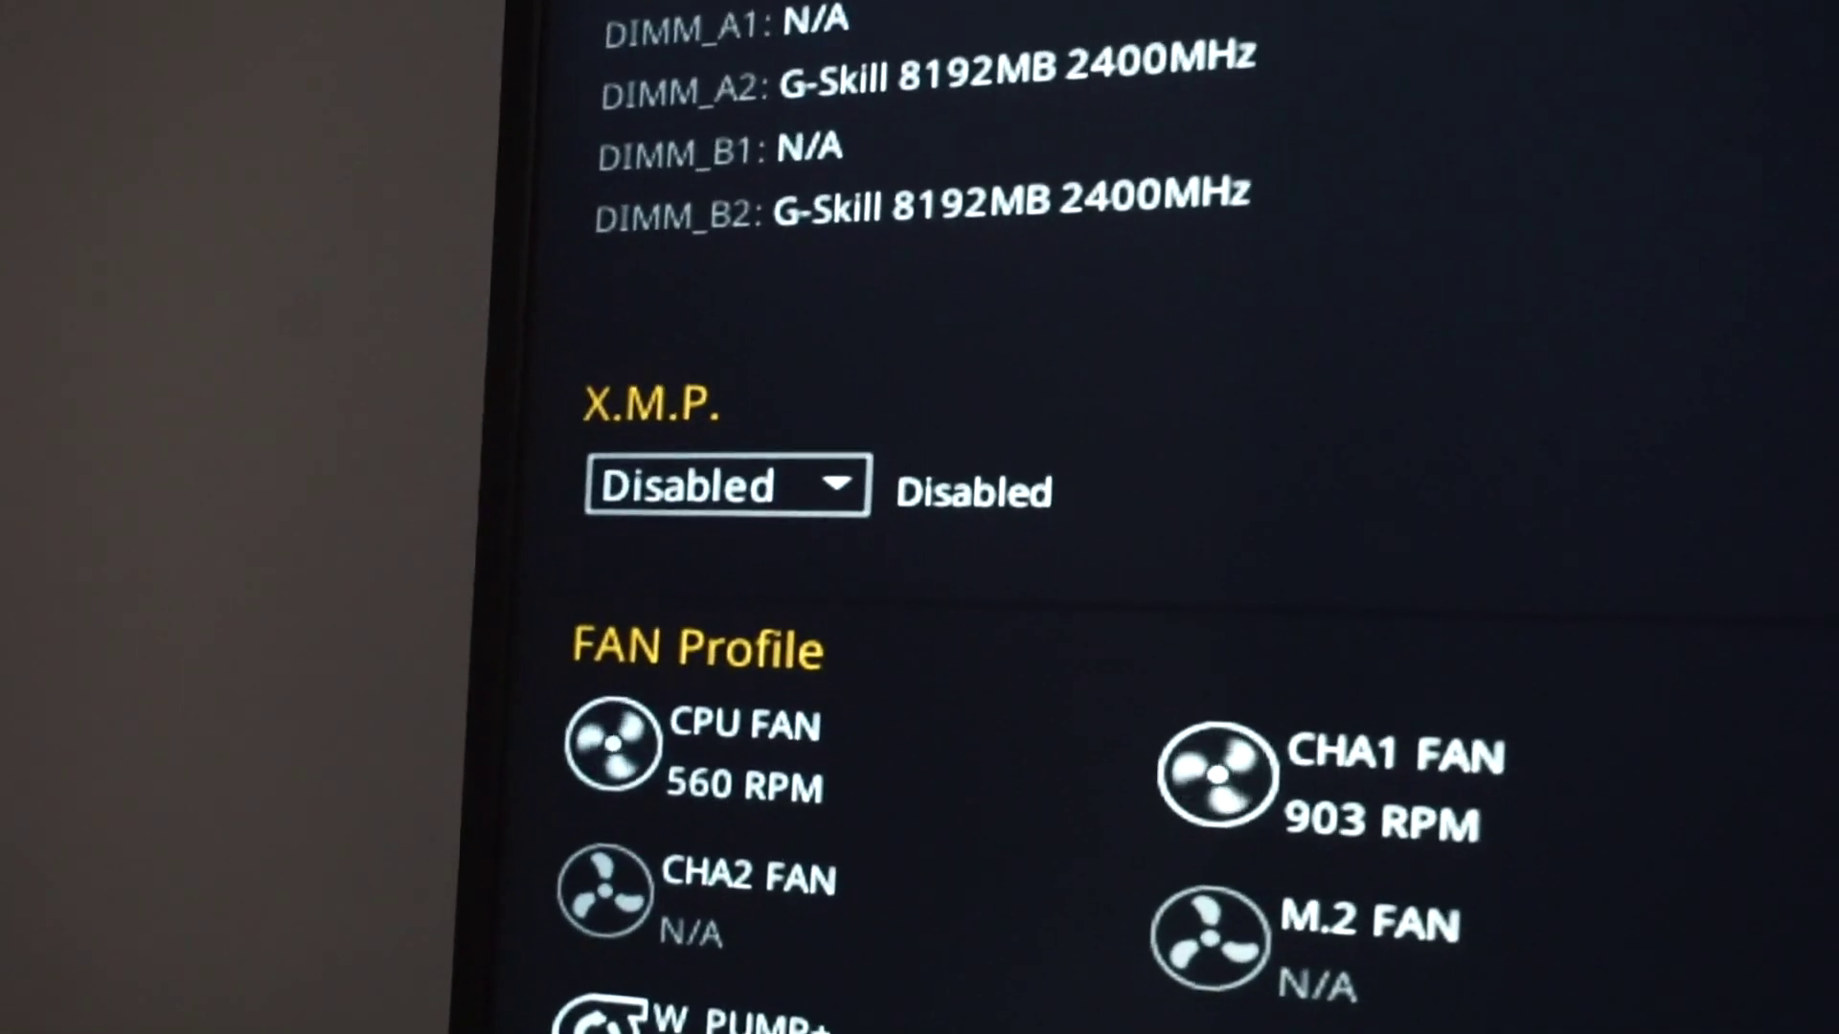
left_click(724, 484)
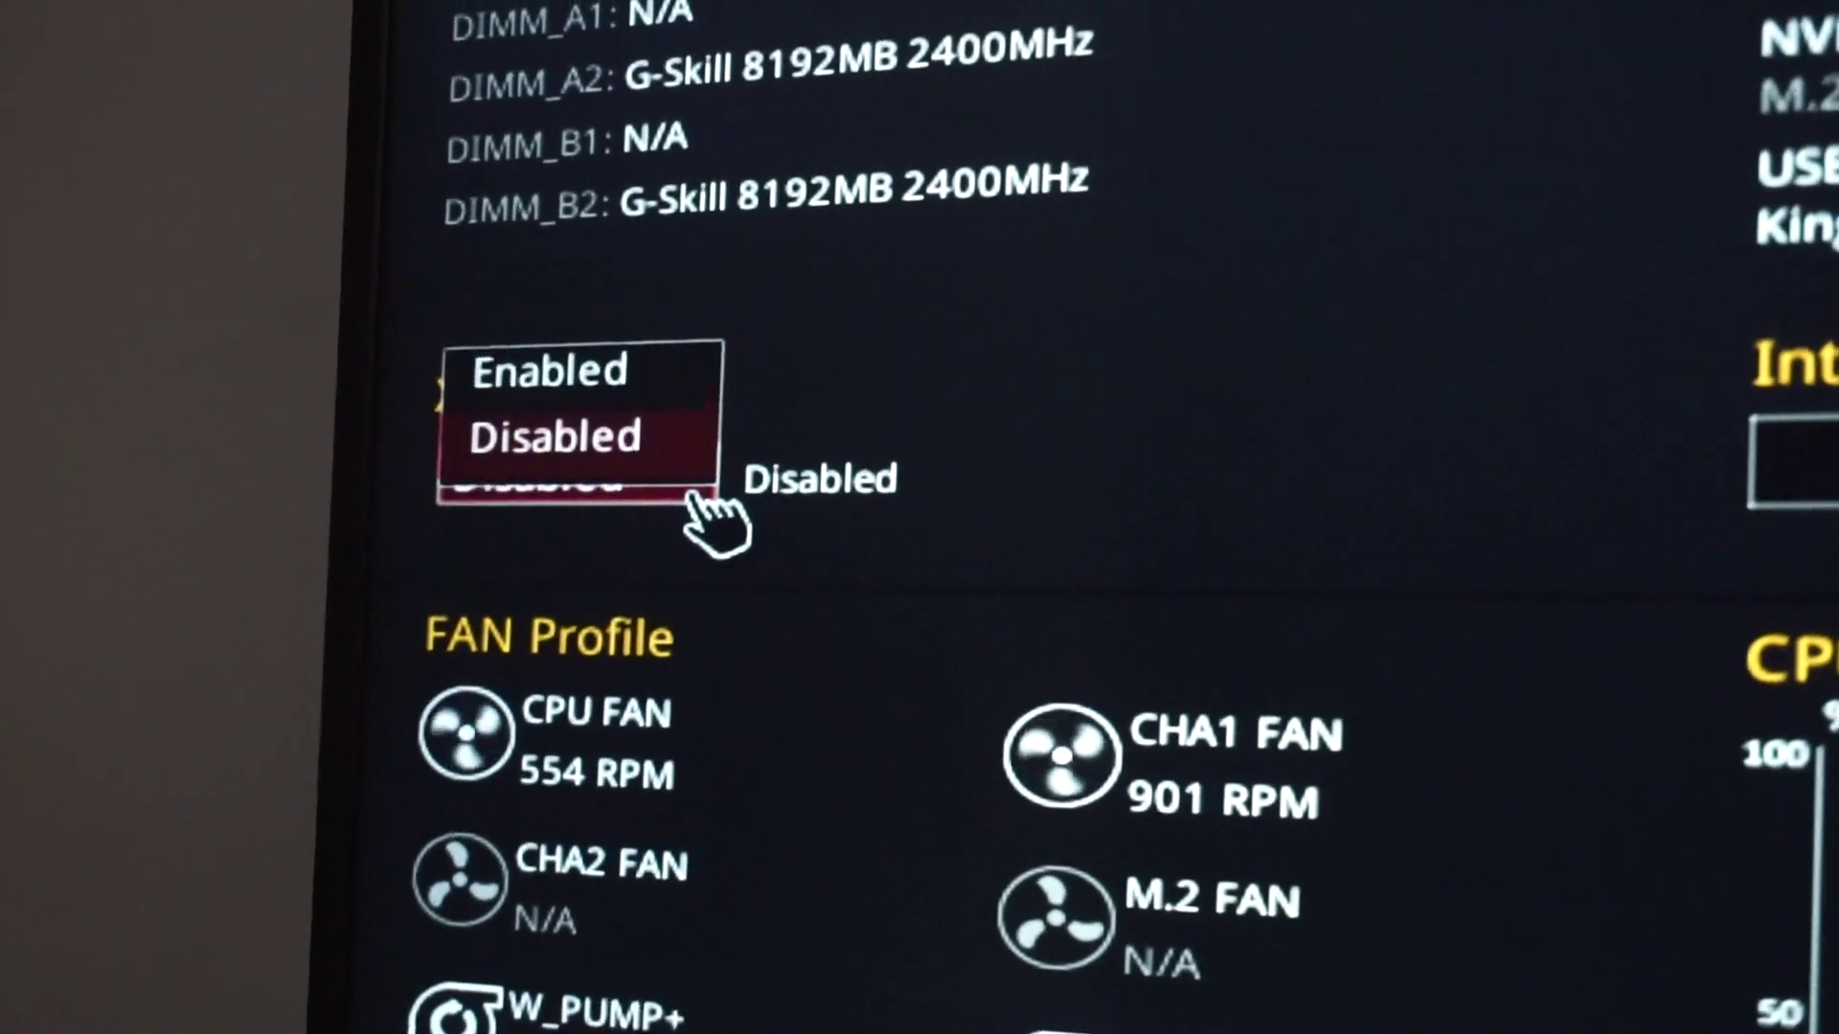
left_click(555, 370)
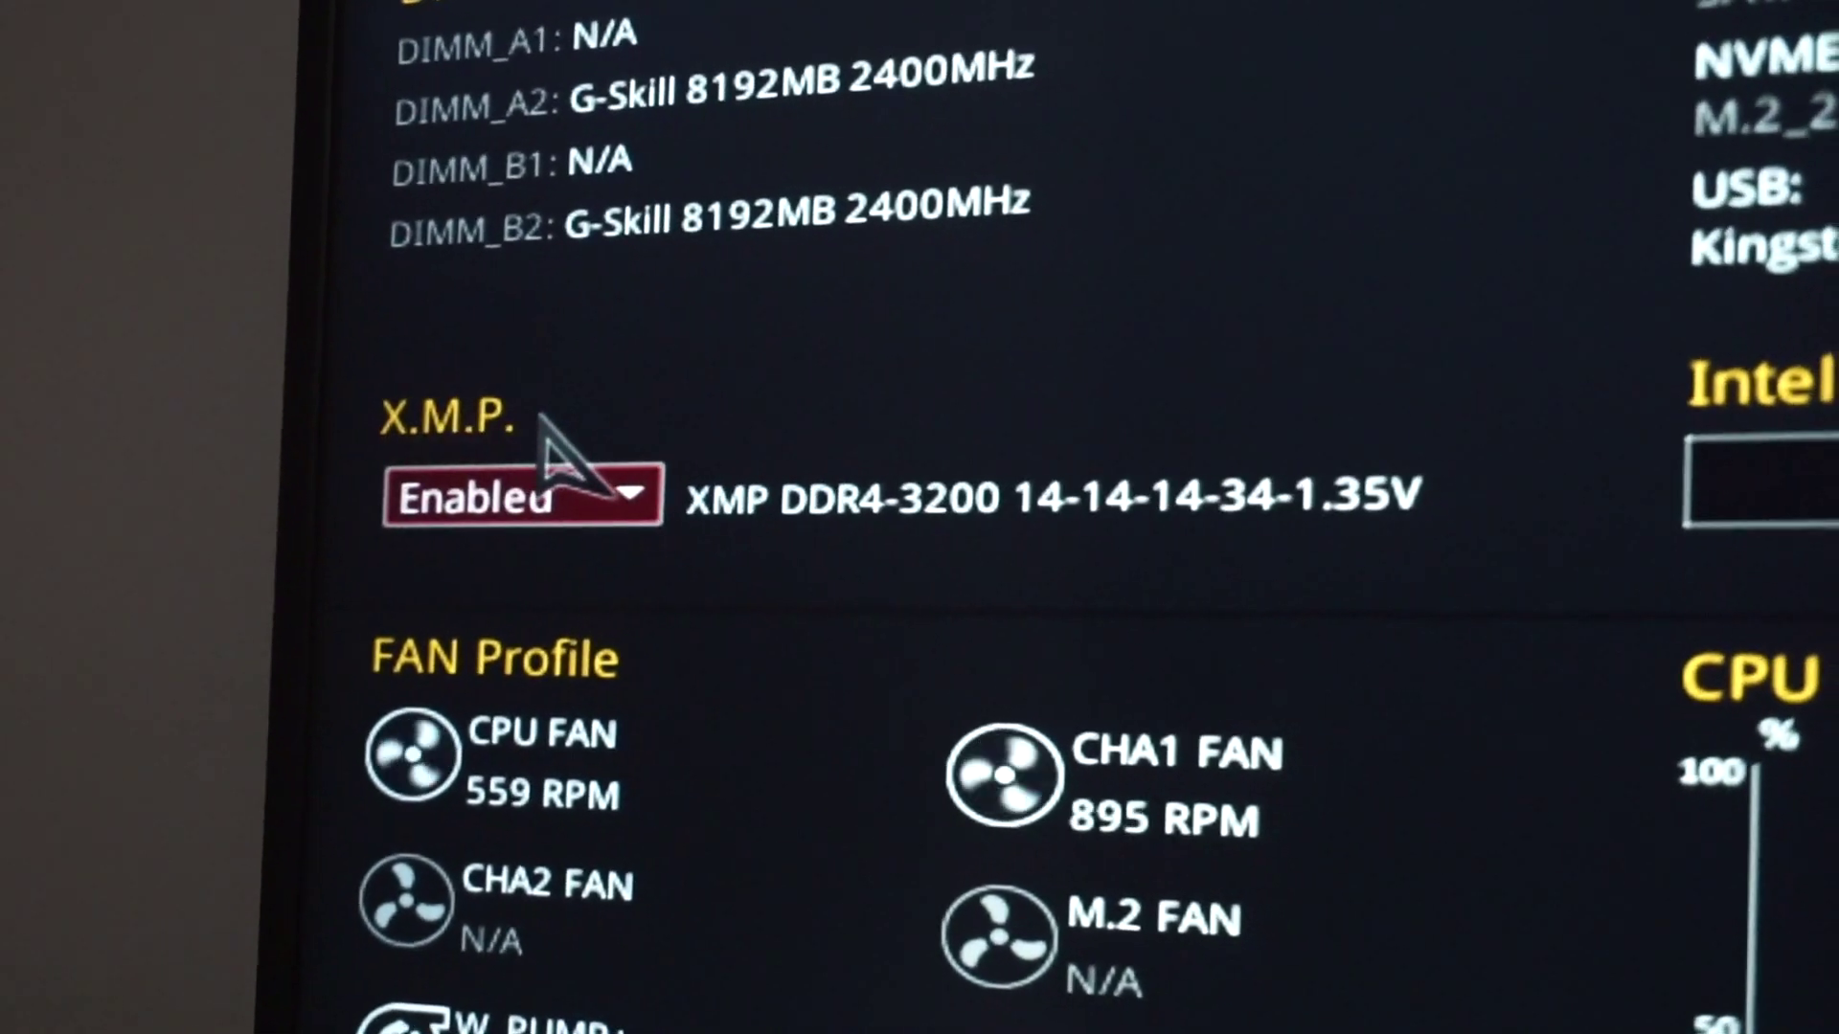